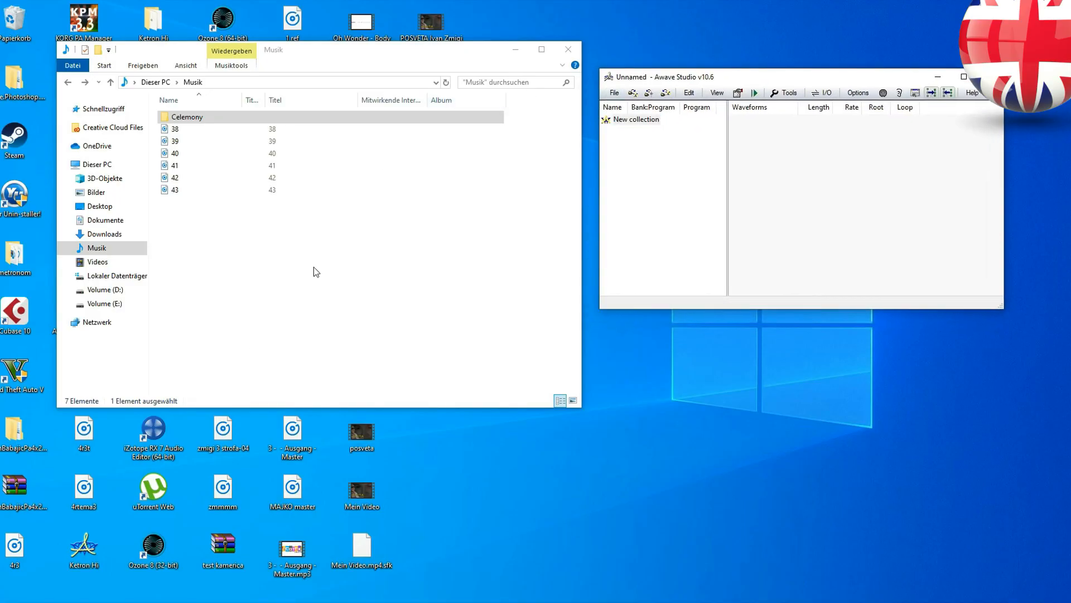
# - Drag samples 38–43 from the Music folder into the Waveforms pane and maximize Awave Studio
pyautogui.click(175, 140)
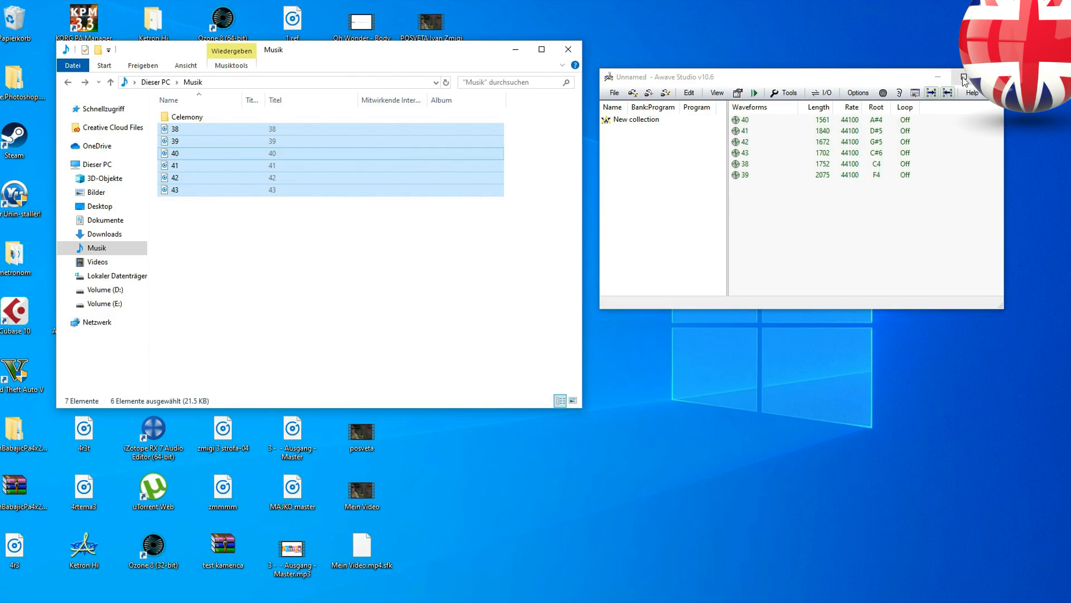
pyautogui.click(963, 77)
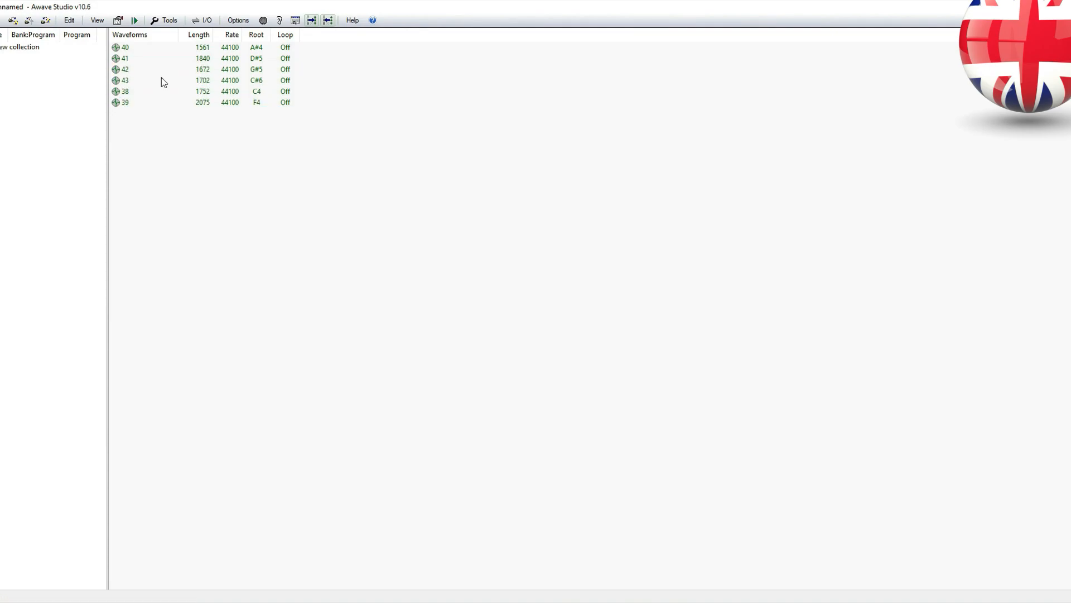
# - Set waveform 40's root key one octave lower, to A#3
pyautogui.doubleClick(124, 47)
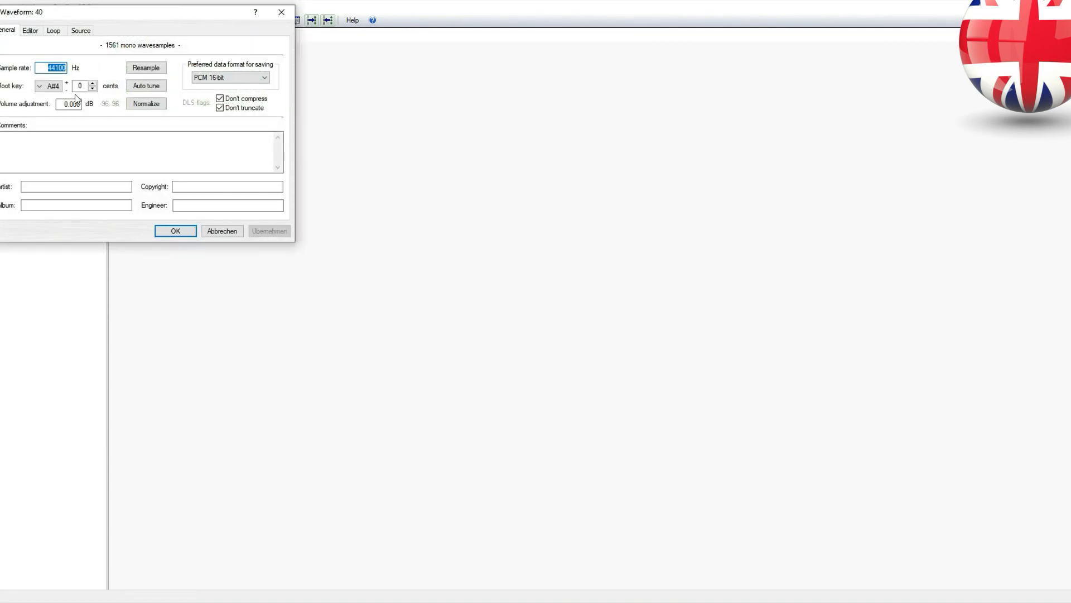
pyautogui.click(40, 86)
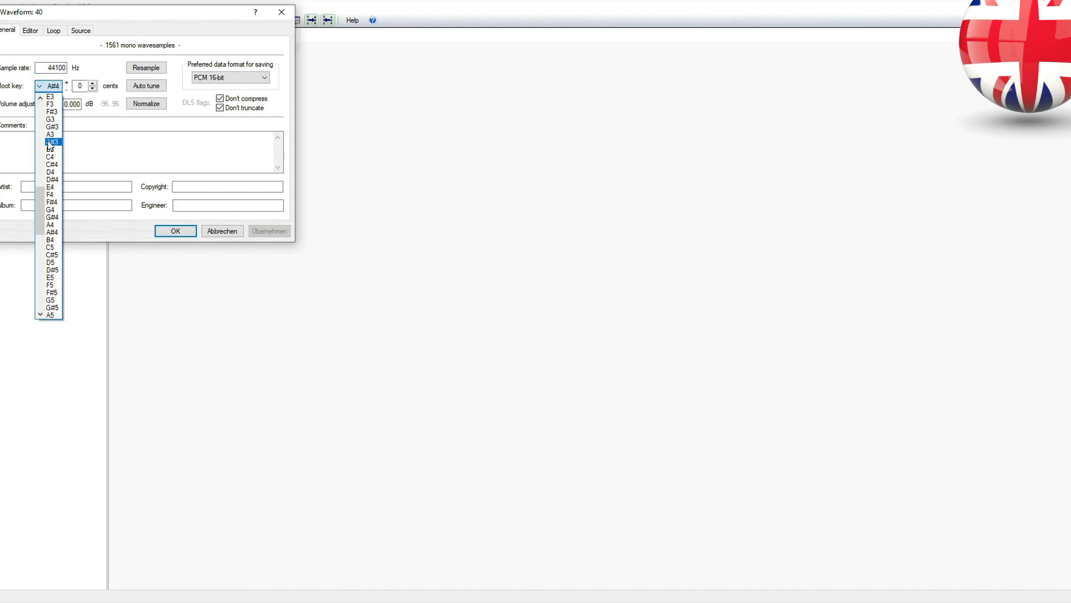
pyautogui.click(51, 148)
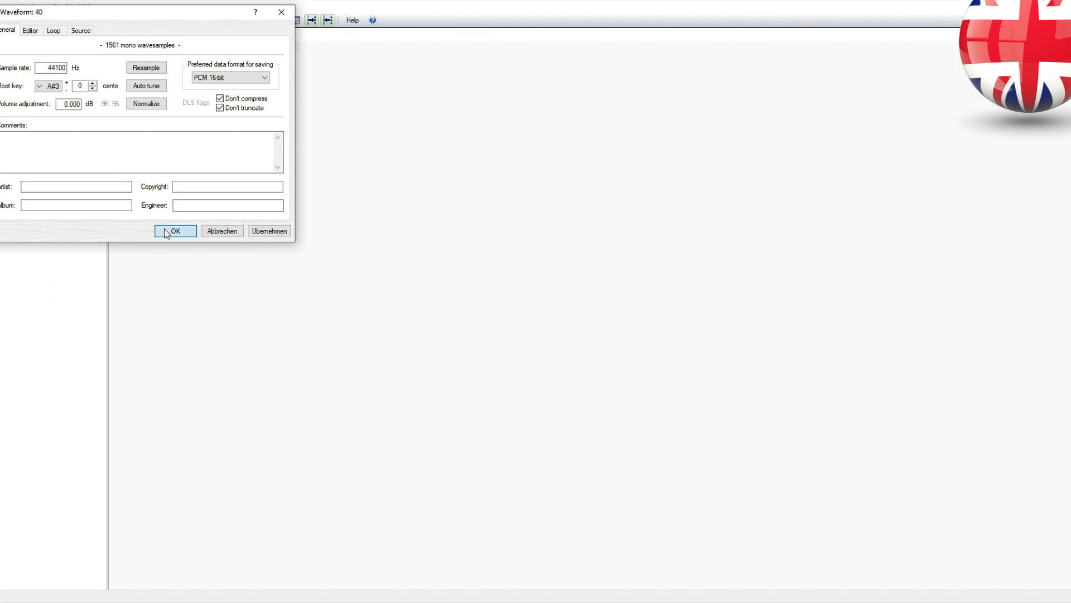
pyautogui.click(175, 231)
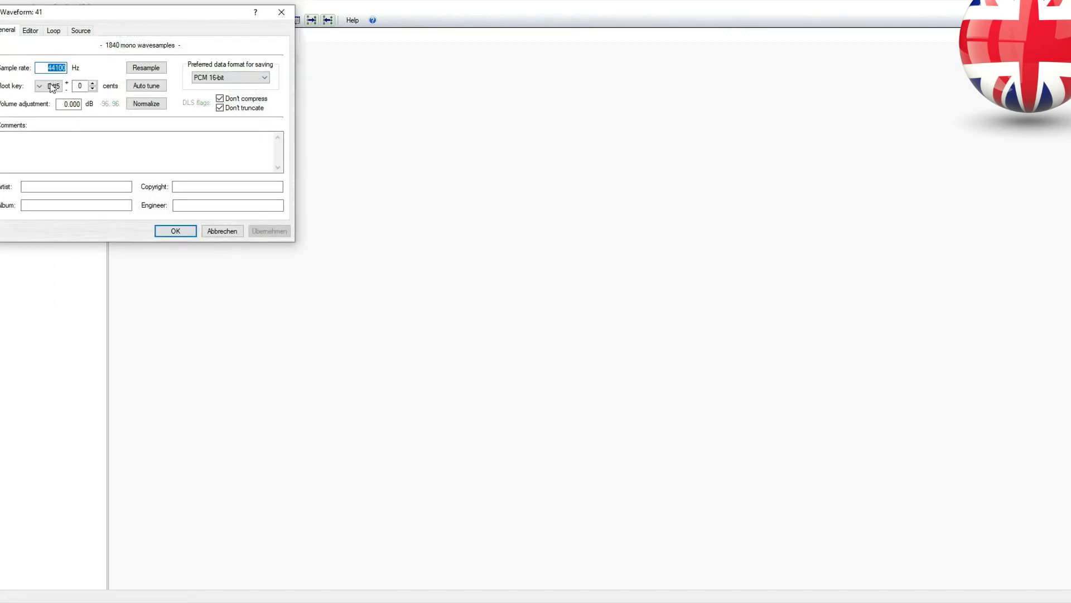
# - Set waveform 41's root key one octave lower, to D#4
pyautogui.click(40, 86)
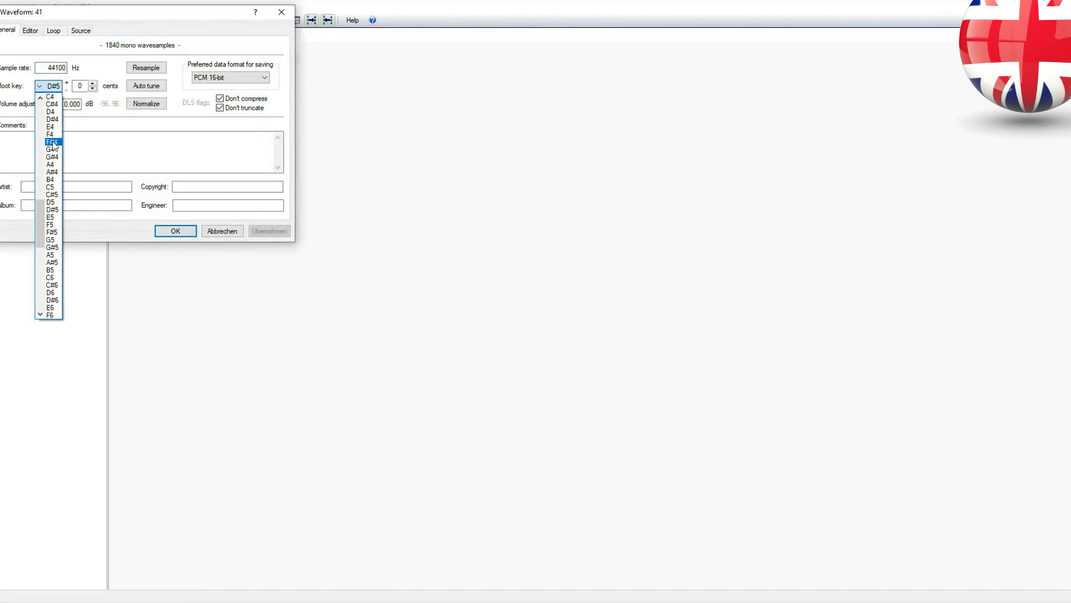
pyautogui.click(52, 119)
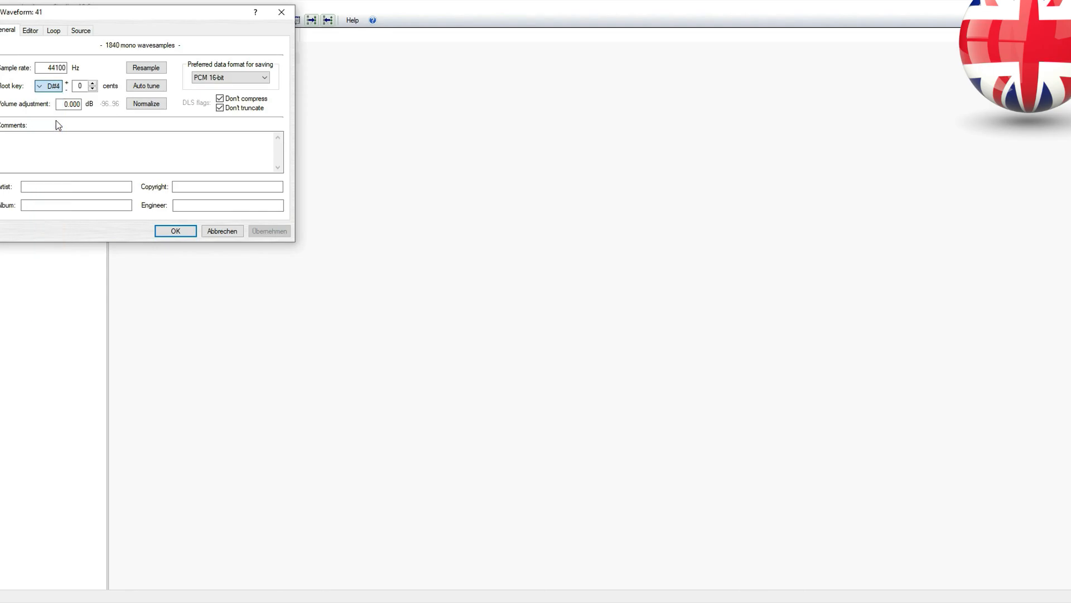
pyautogui.click(39, 86)
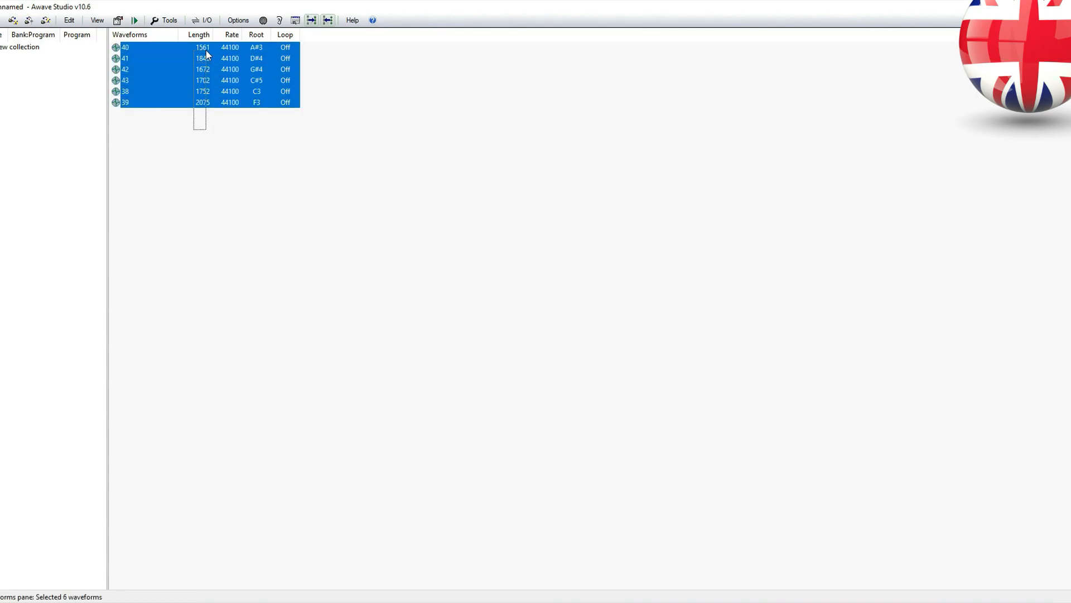
# - Run the Auto loop finder on all six waveforms to give them forward loops
pyautogui.click(170, 19)
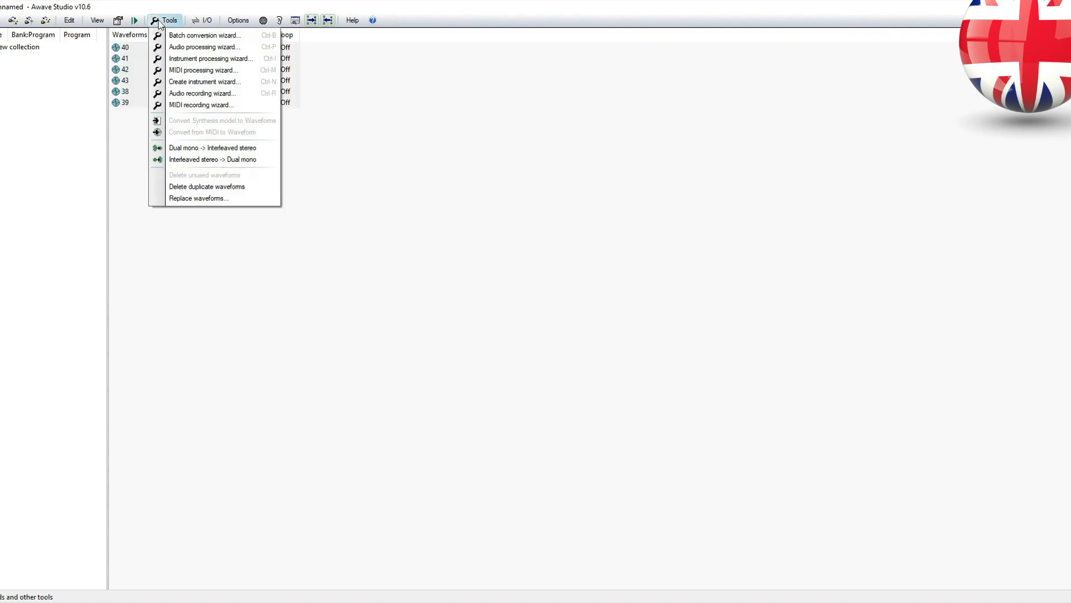
pyautogui.moveTo(203, 47)
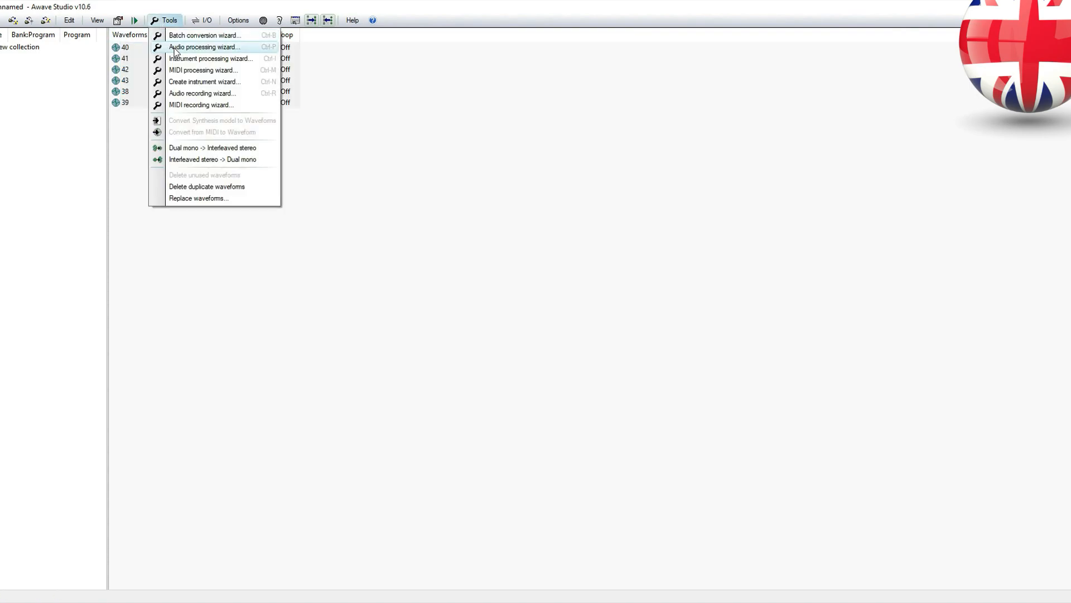
pyautogui.click(203, 47)
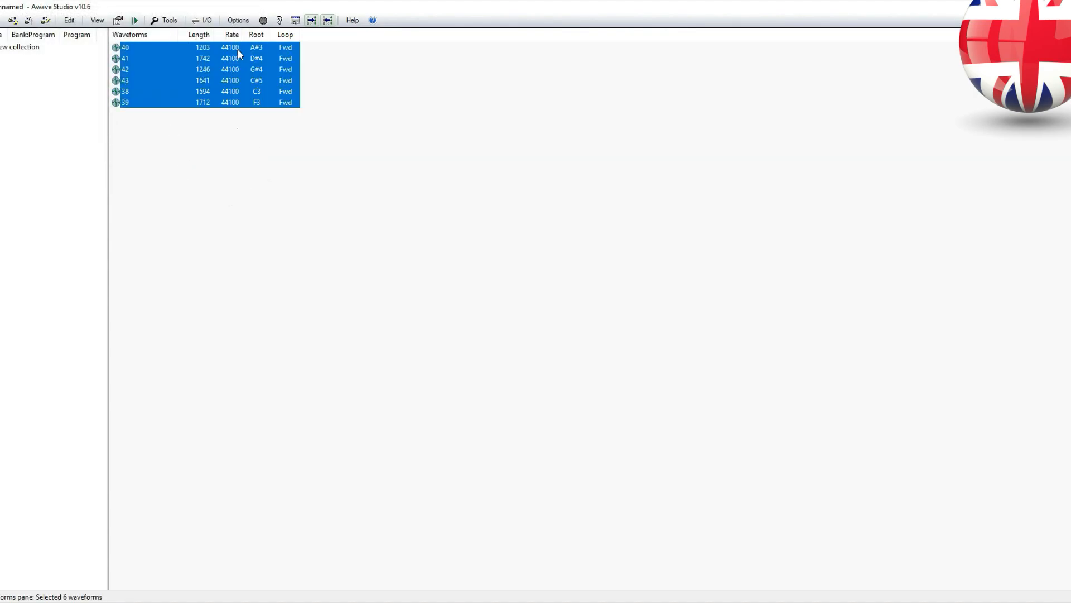
# - Normalize the volume of all six waveforms to an 89 dB peak via the processing wizard
pyautogui.click(170, 20)
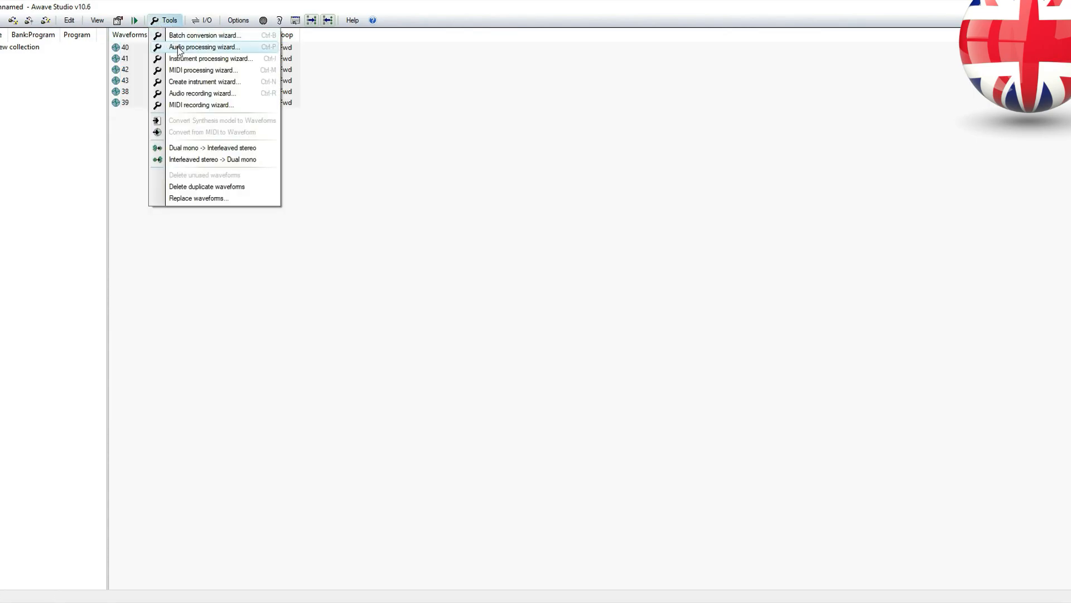
pyautogui.click(203, 47)
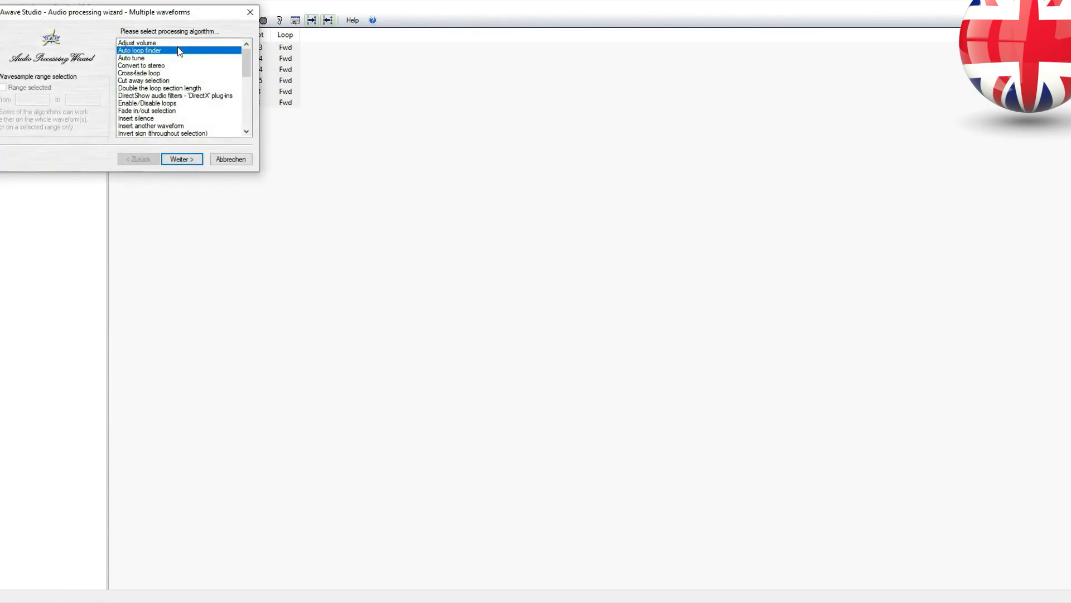
pyautogui.scroll(-3)
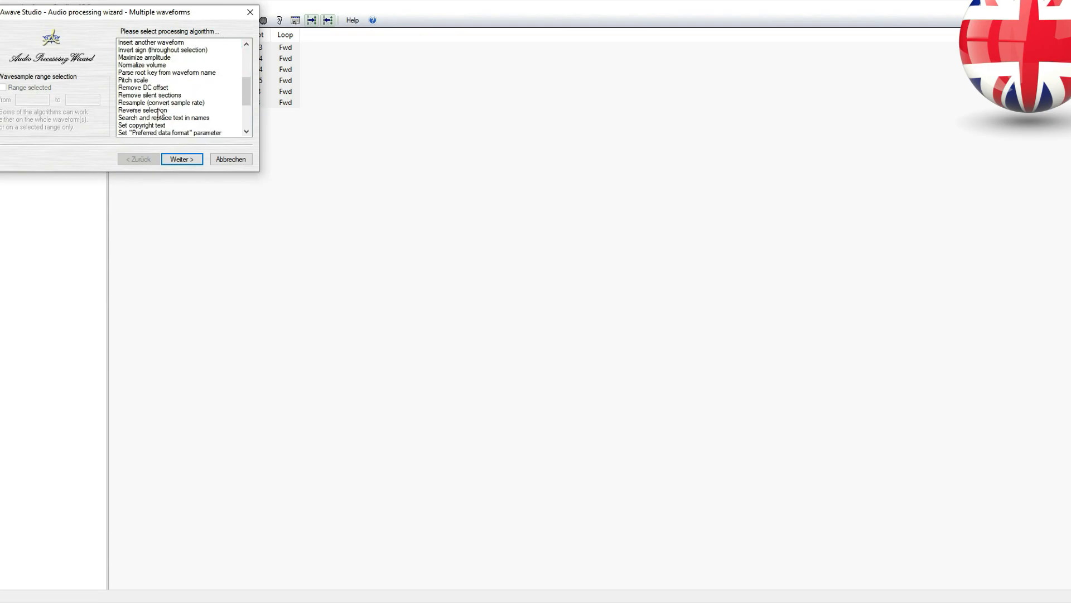
pyautogui.scroll(-3)
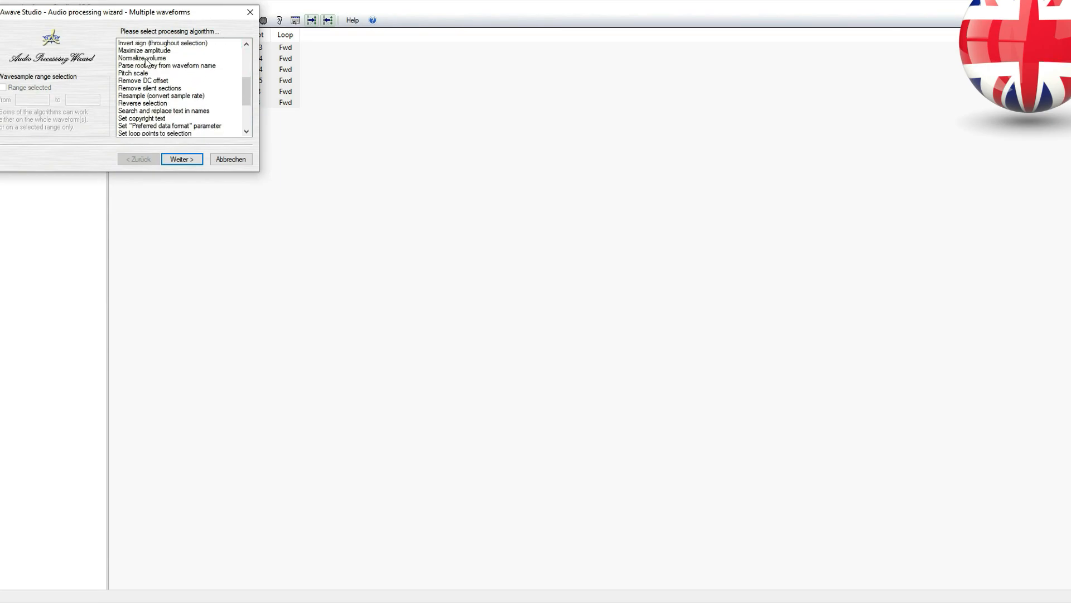
pyautogui.click(142, 57)
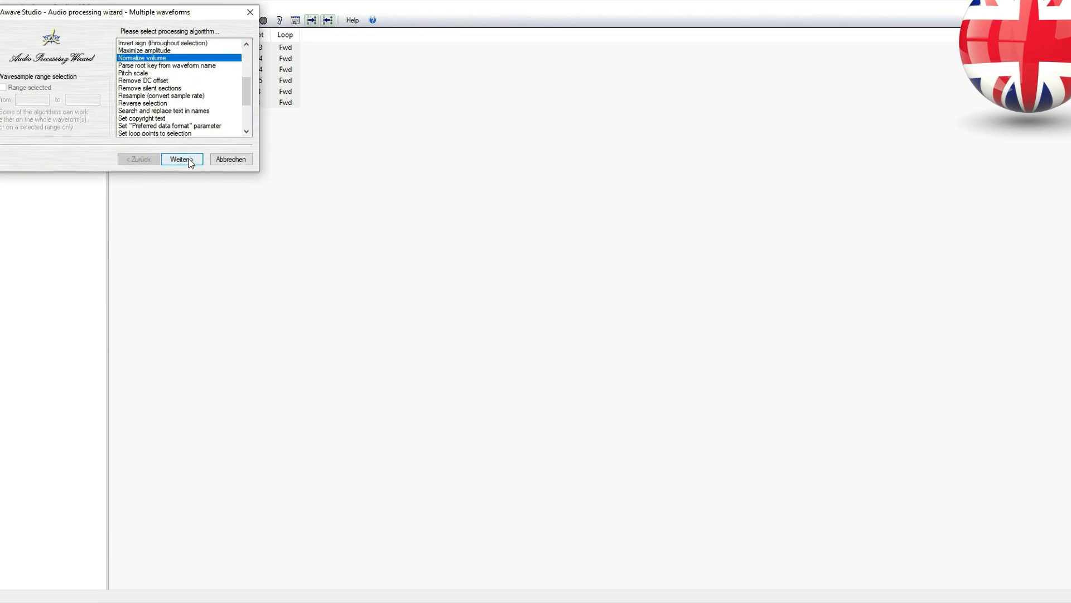
pyautogui.click(181, 159)
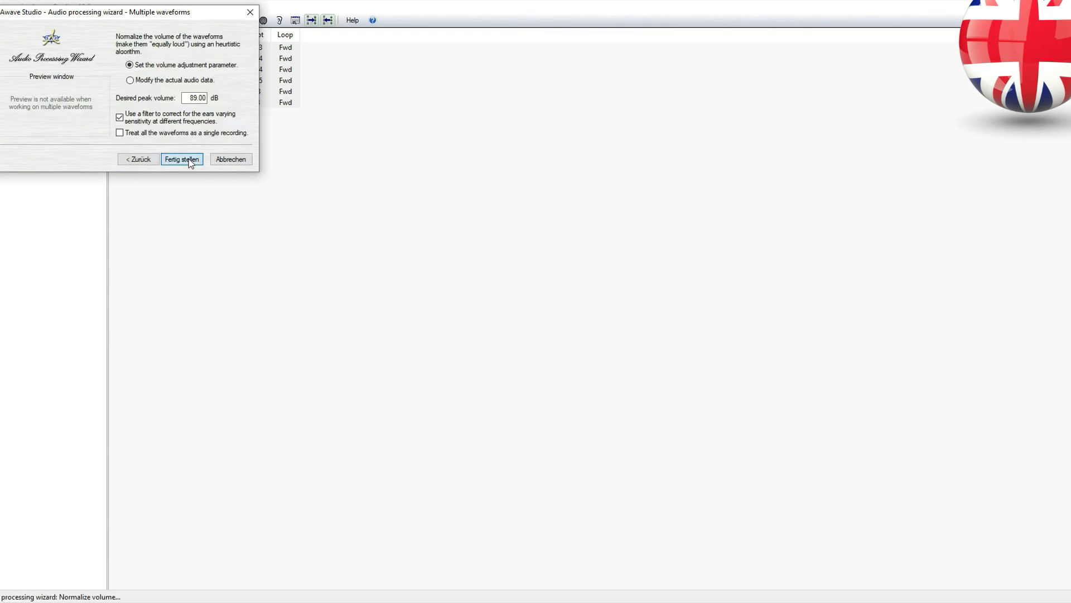
pyautogui.click(182, 159)
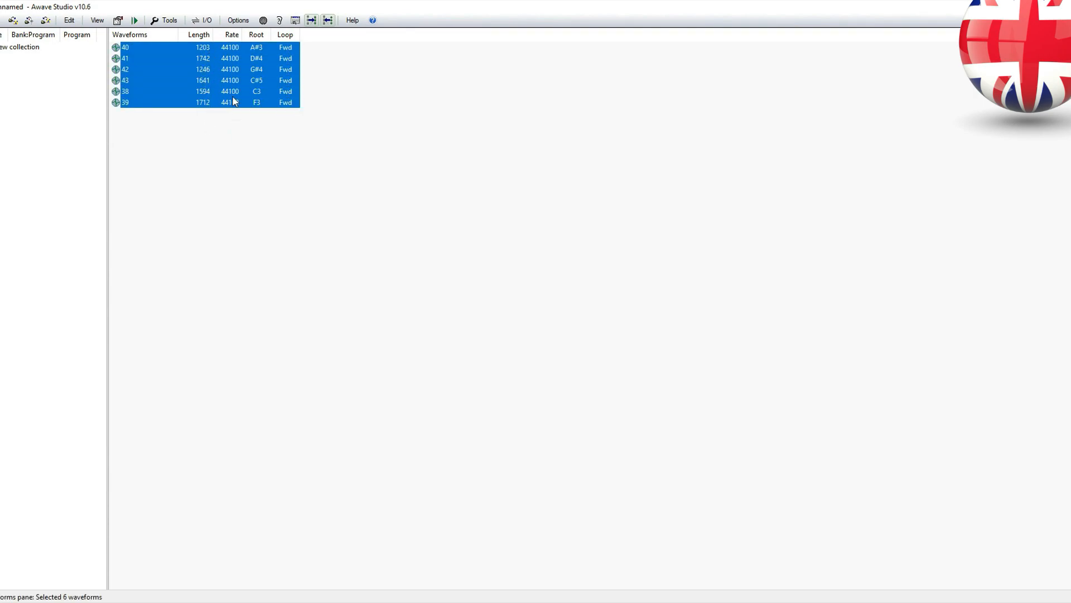
# - Create instrument 'dx frulica' with regions auto-created from the six waveforms' root keys
pyautogui.click(168, 21)
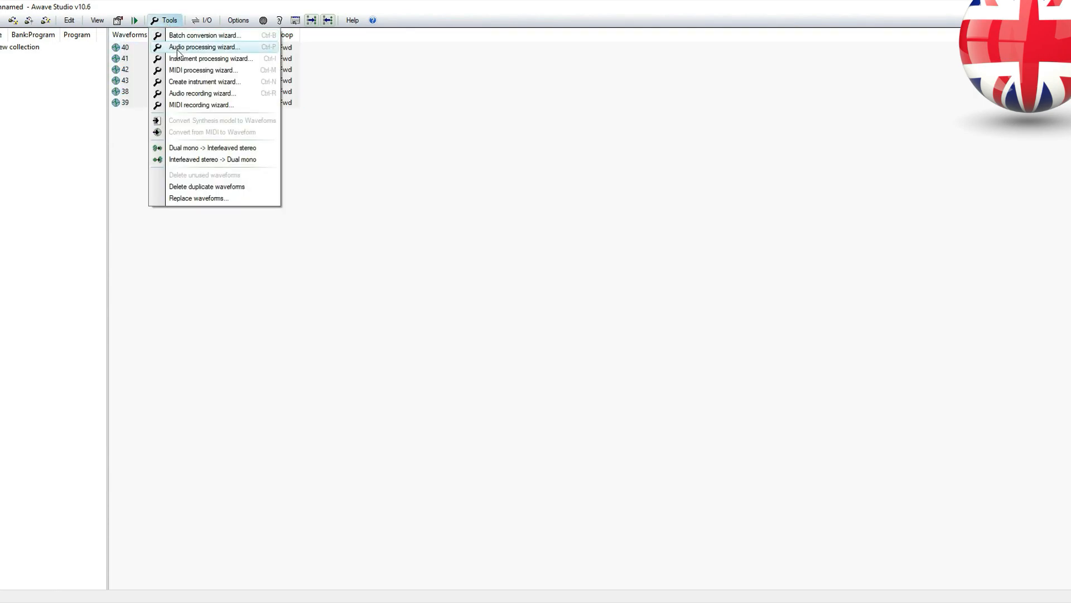
pyautogui.moveTo(199, 81)
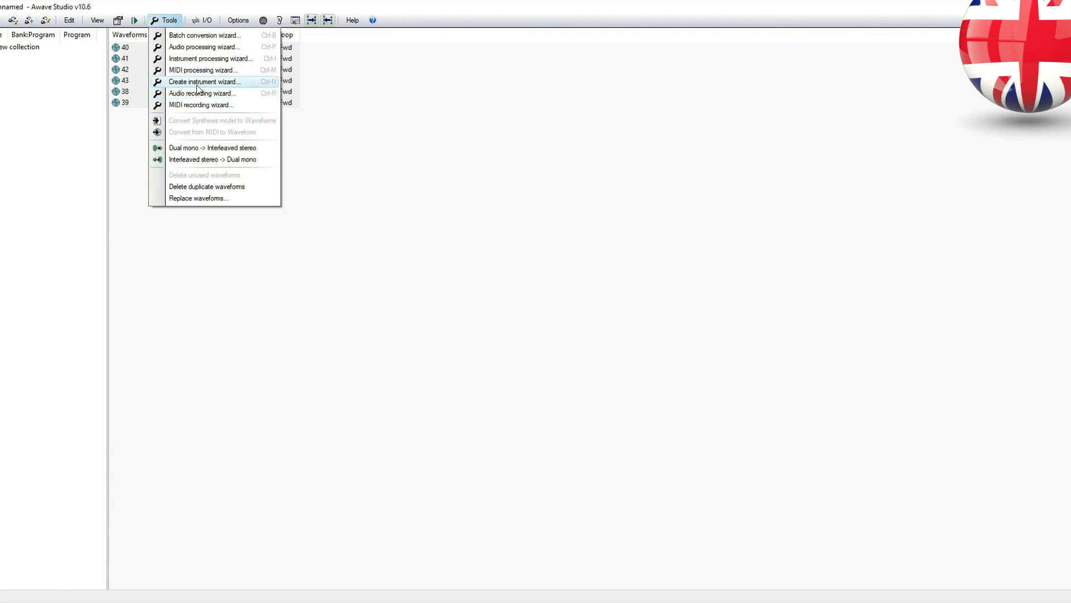
pyautogui.click(203, 81)
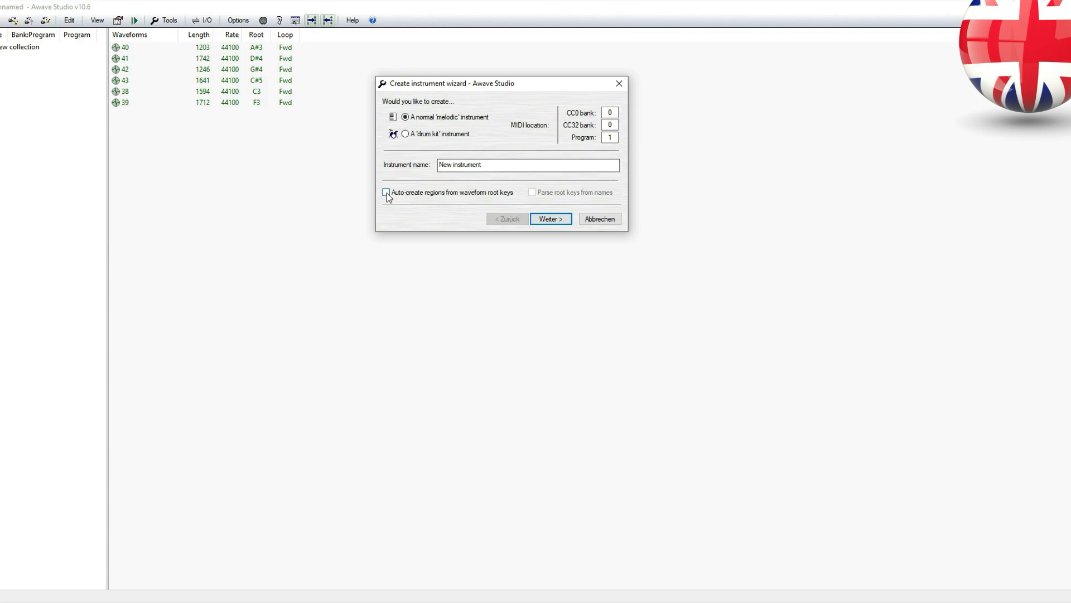
pyautogui.click(385, 192)
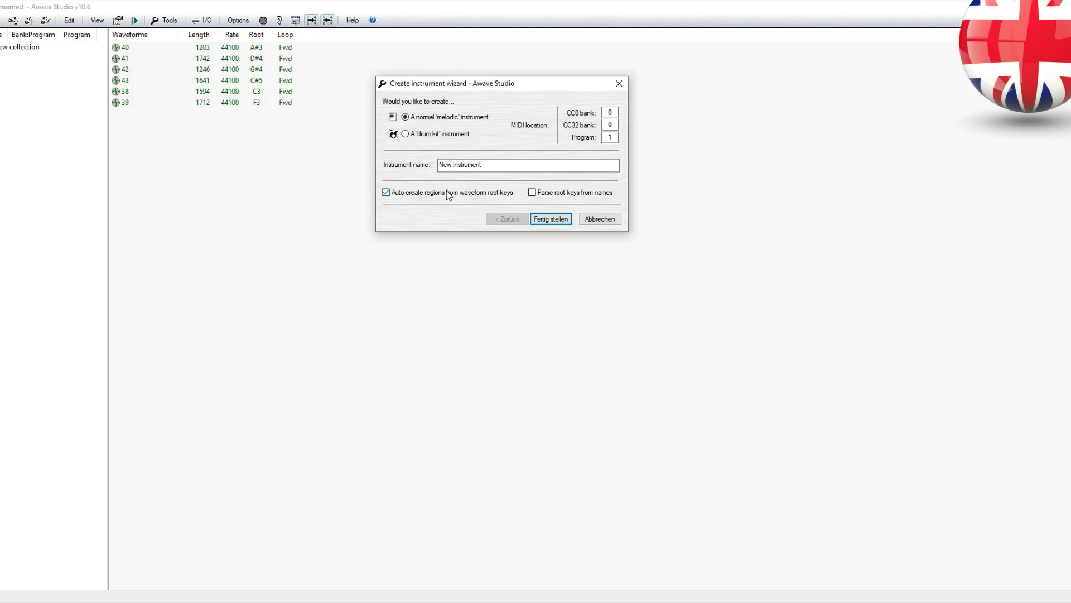
pyautogui.click(526, 165)
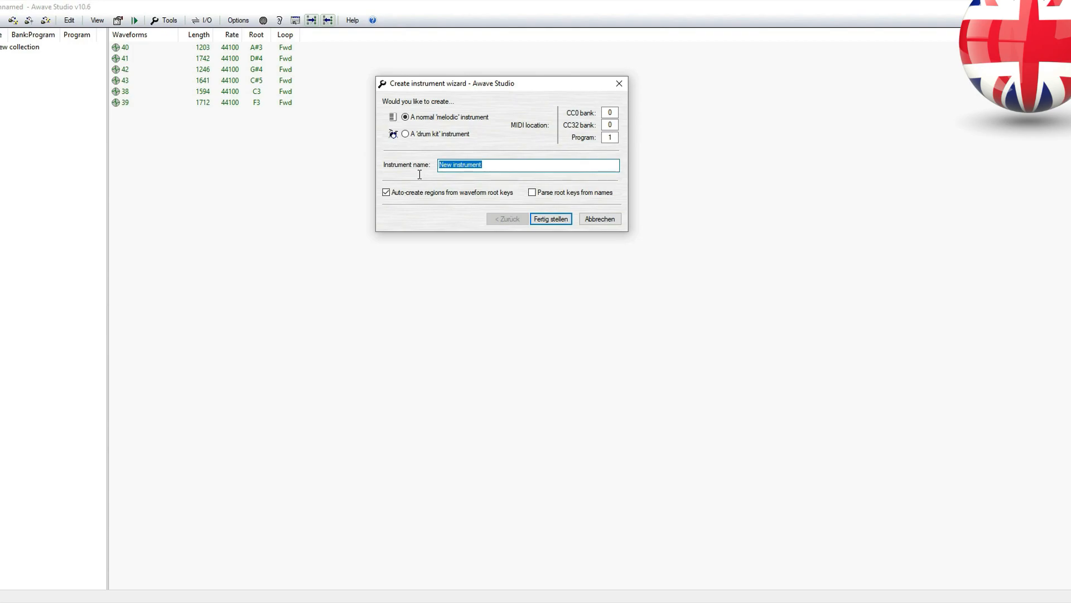
pyautogui.write('dx frulica')
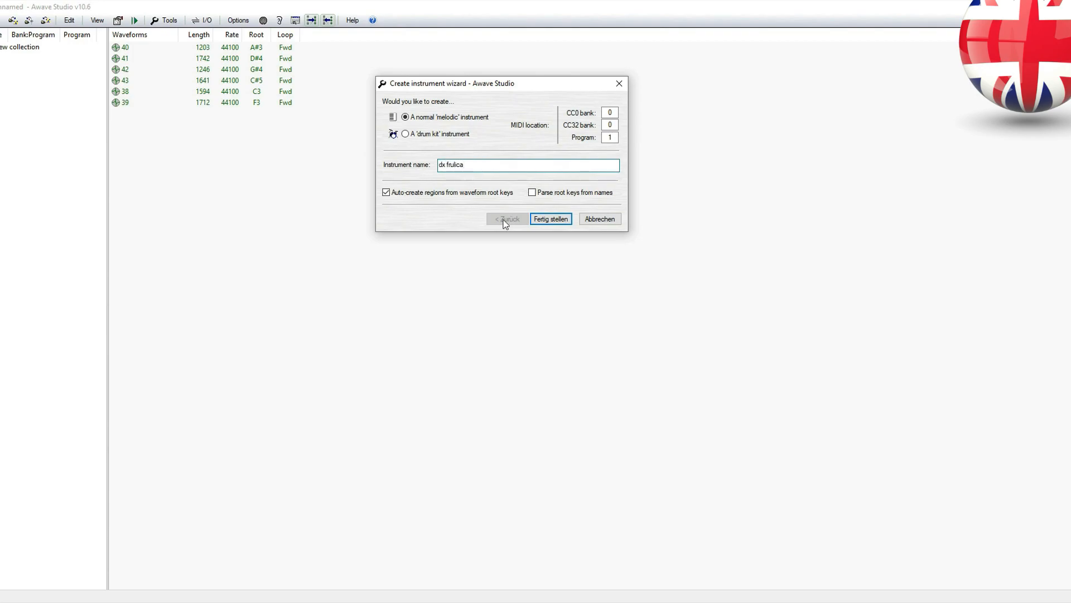
pyautogui.click(550, 219)
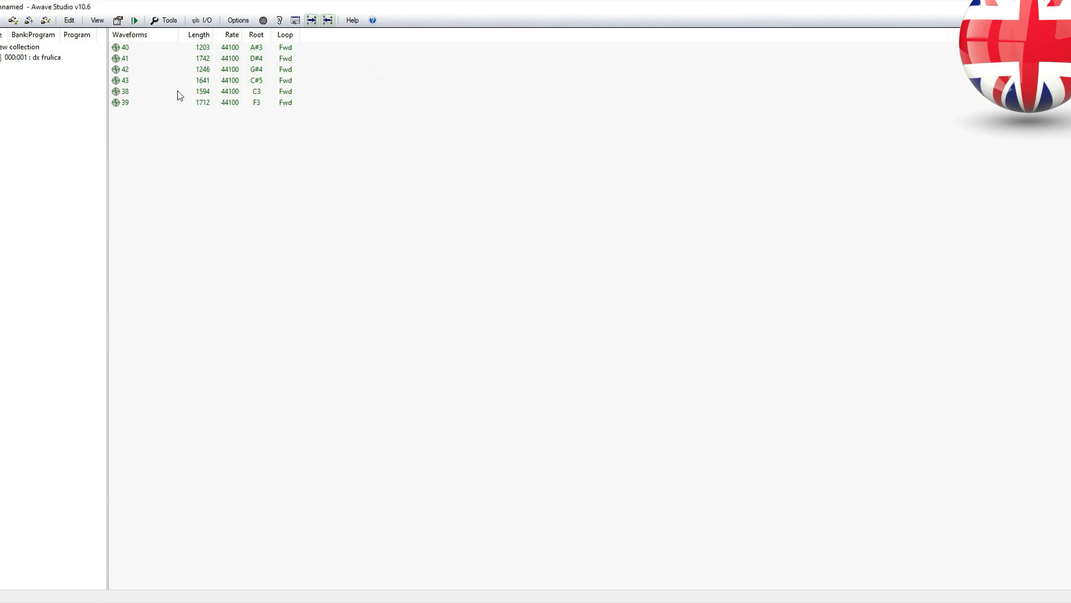
pyautogui.moveTo(49, 81)
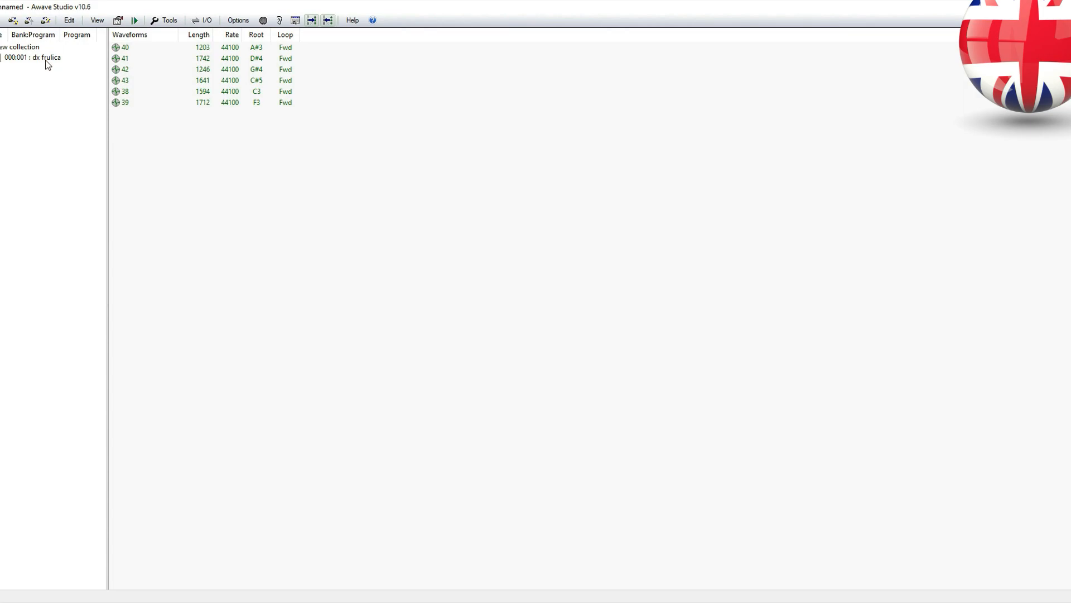
# - Select the dx frulica instrument and confirm one layer with six regions
pyautogui.click(32, 57)
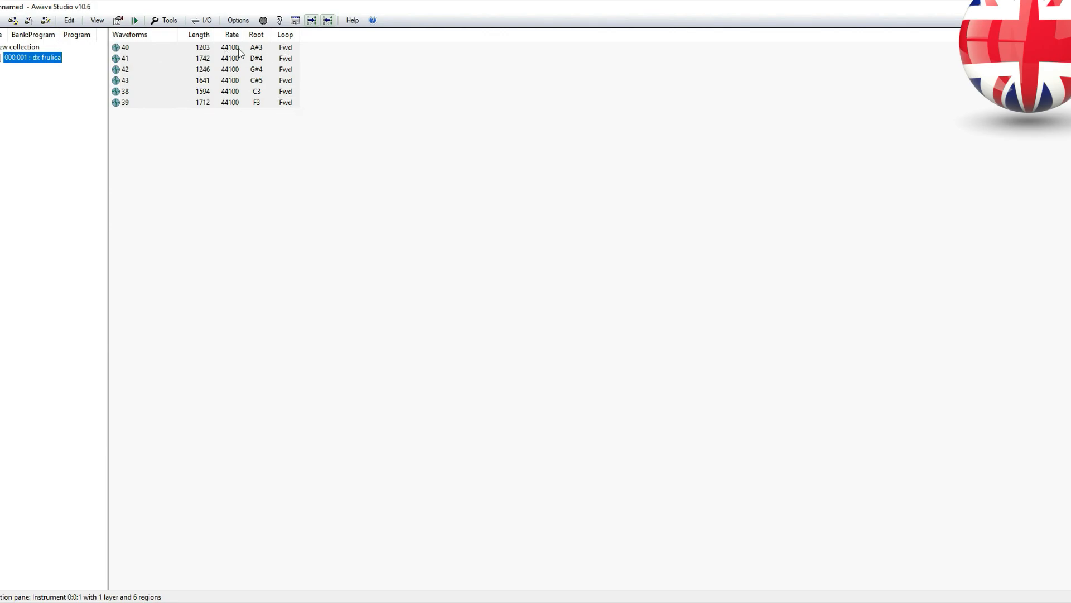
pyautogui.moveTo(126, 82)
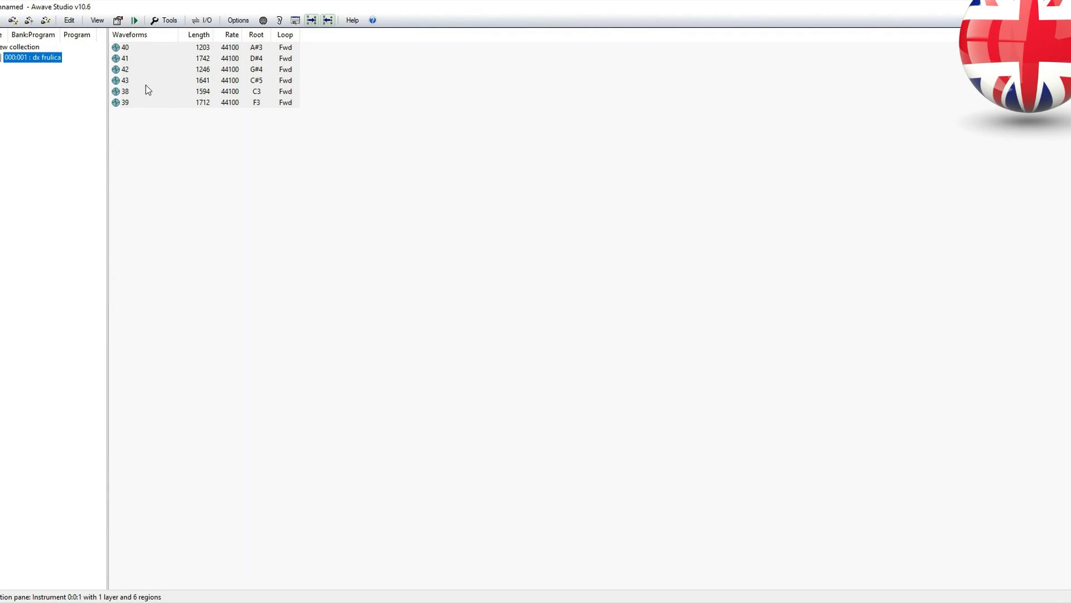
pyautogui.moveTo(257, 84)
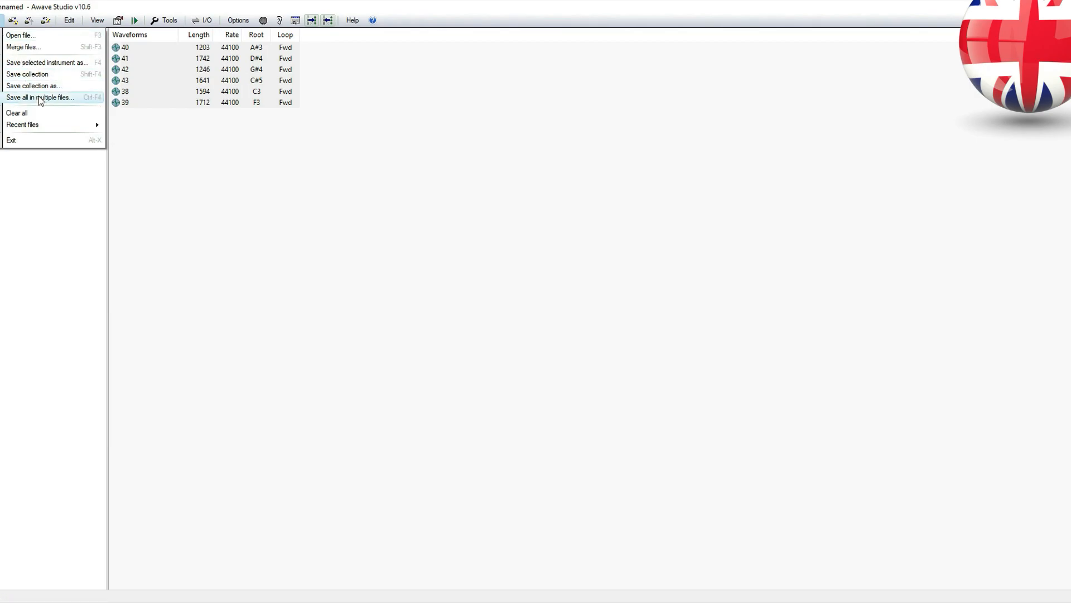
# - Save all as KMP Korg M3 keymap files named 'dx frulica' in the Music folder
pyautogui.click(39, 97)
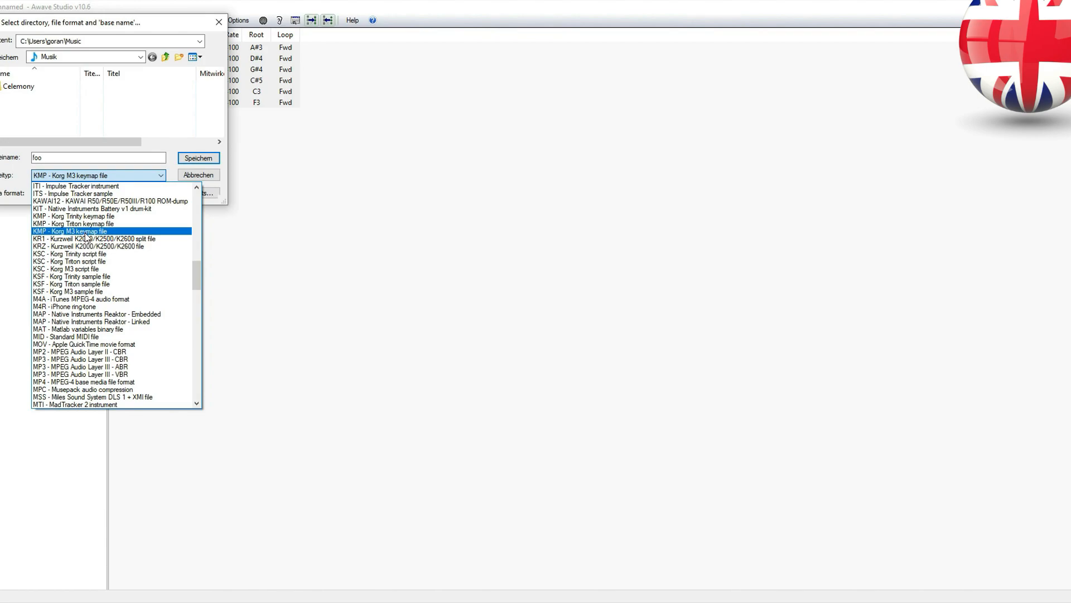
pyautogui.click(69, 231)
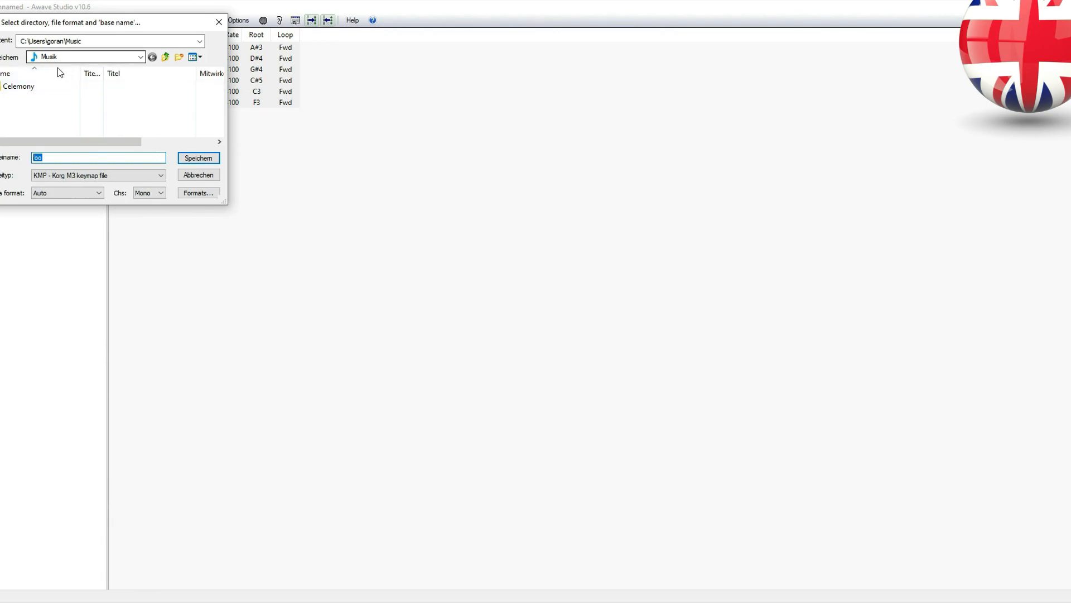
pyautogui.write('dx')
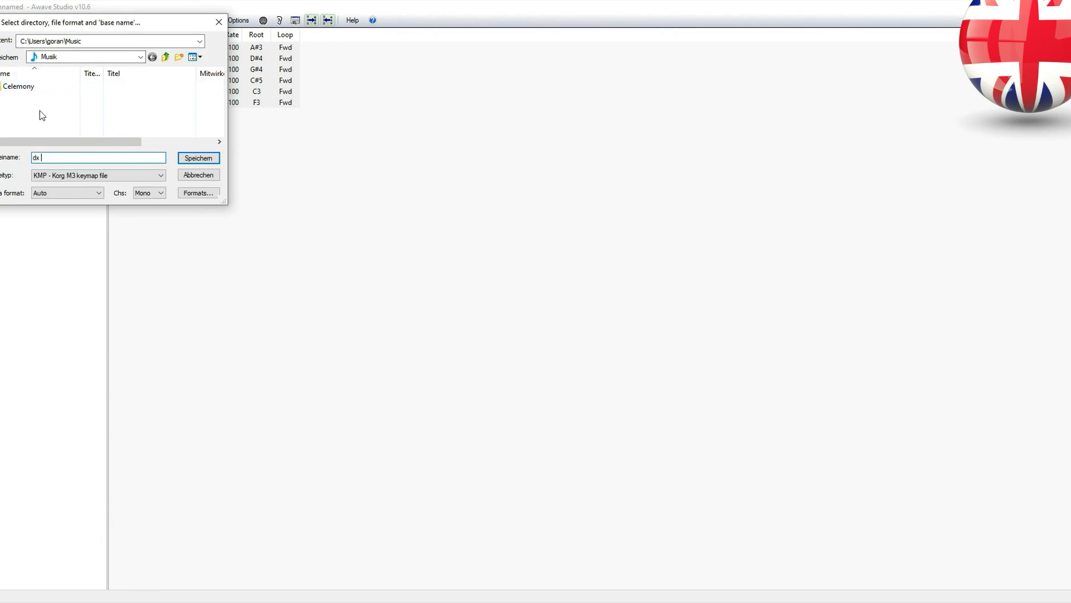
pyautogui.write('frulica')
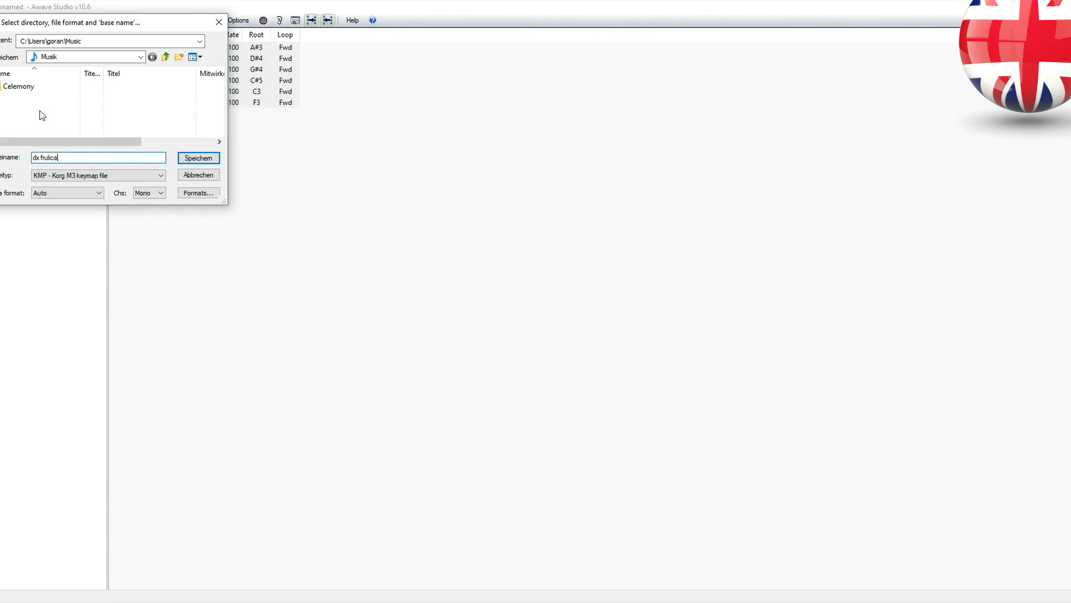
pyautogui.click(199, 157)
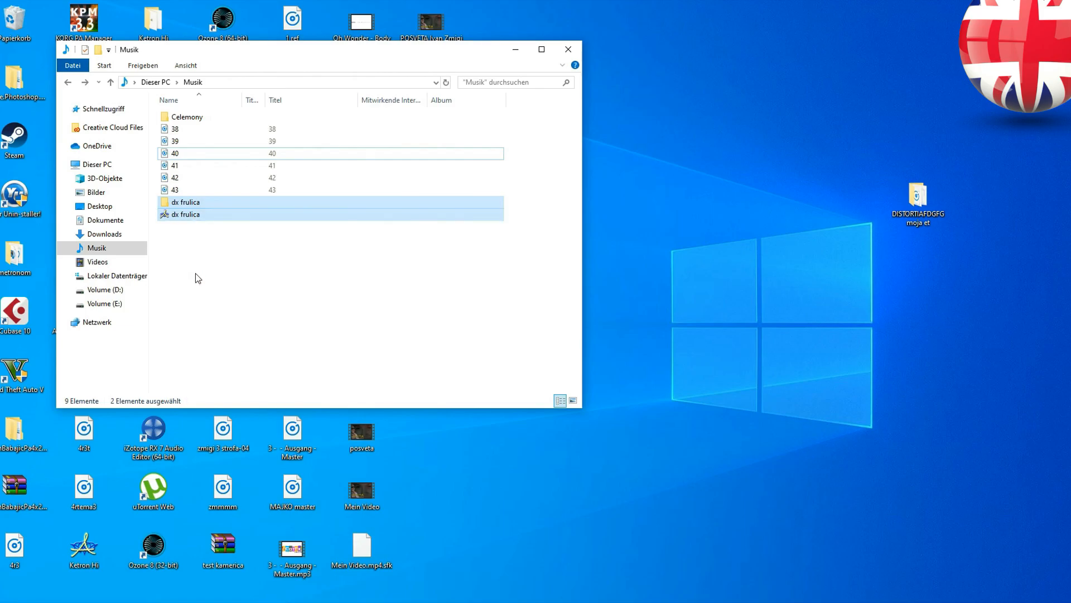
pyautogui.moveTo(199, 222)
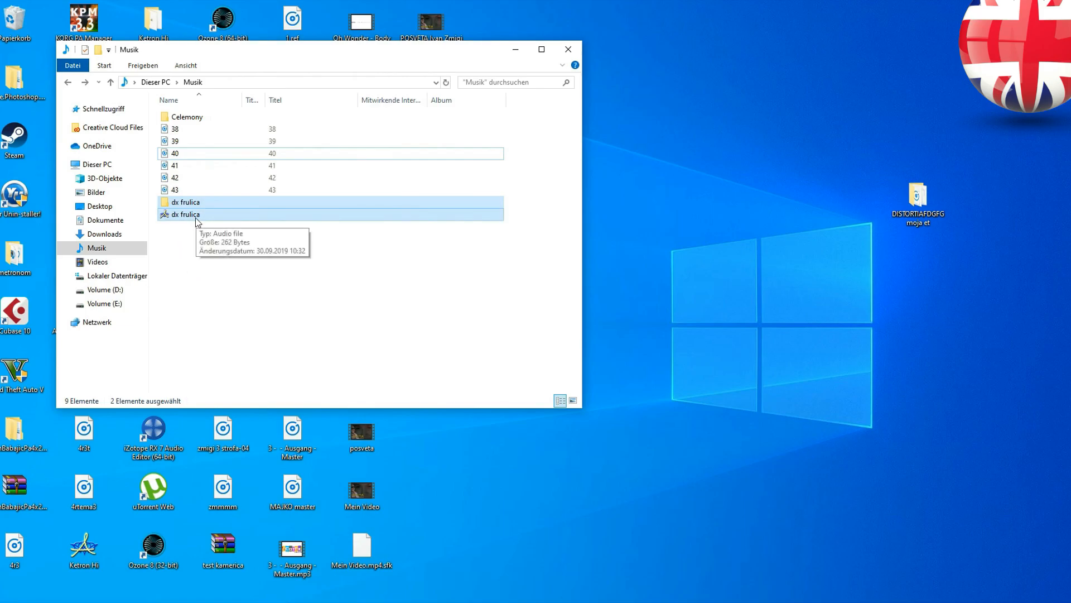